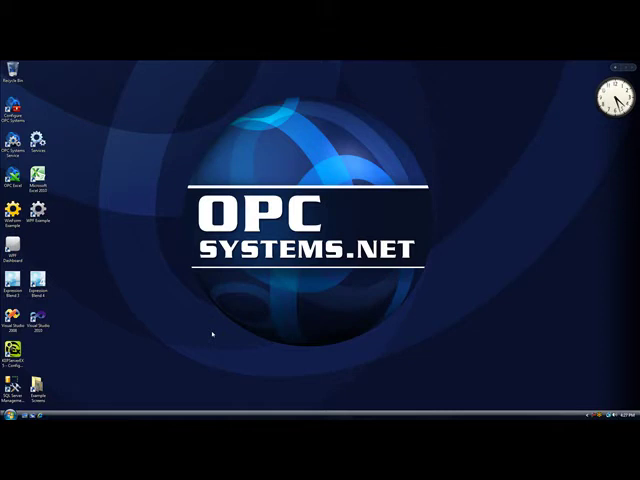
{"action": "mouse_move", "coordinate": [168, 324]}
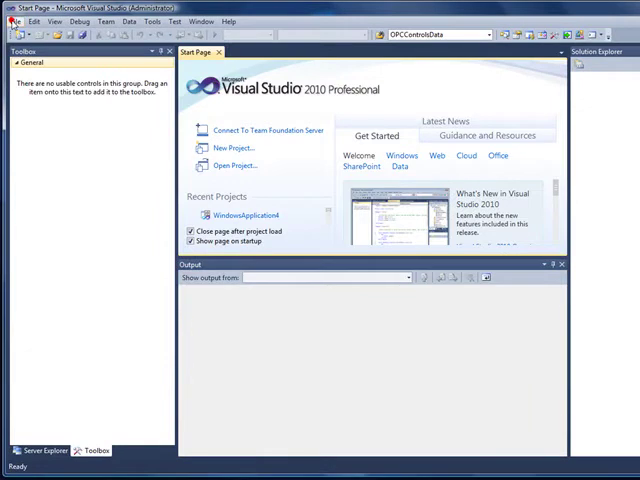
Step: Create a new ASP.NET Web Site from the template via File > New > Web Site
{"action": "left_click", "coordinate": [14, 22]}
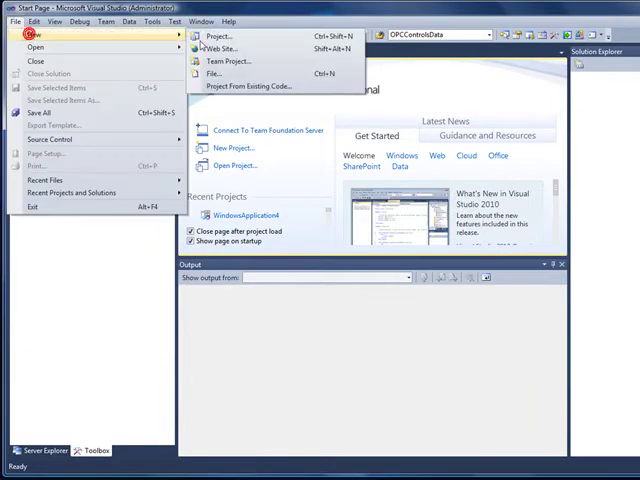
{"action": "left_click", "coordinate": [216, 48]}
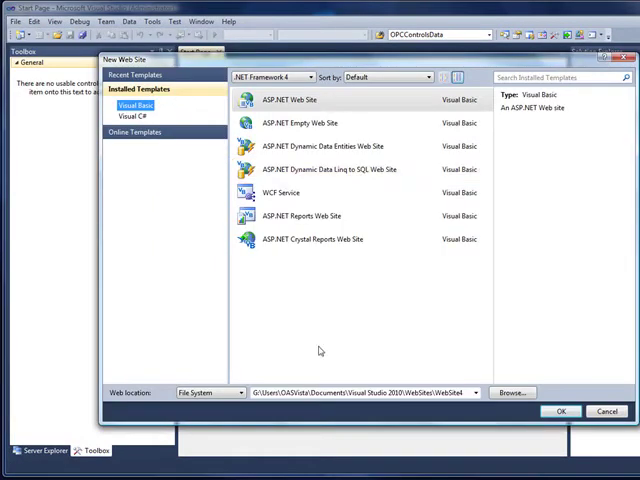
{"action": "left_click", "coordinate": [312, 76]}
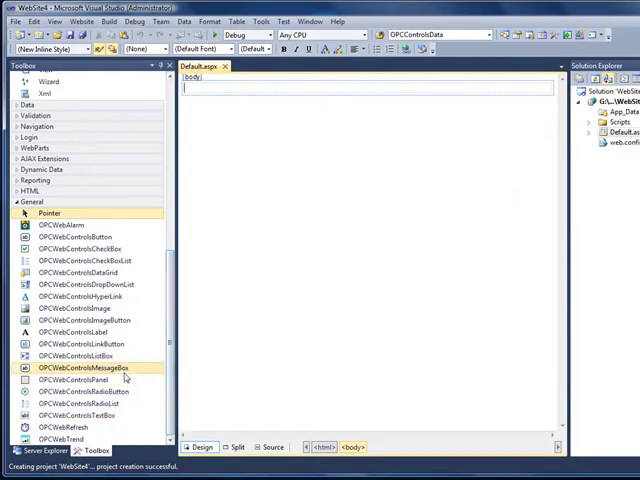
{"action": "mouse_move", "coordinate": [76, 428]}
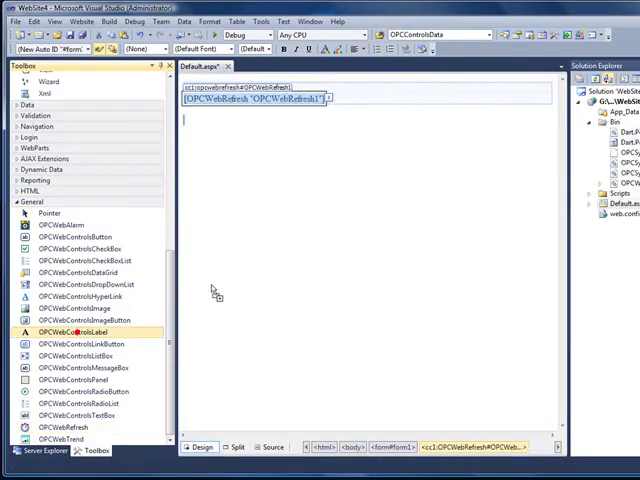
{"action": "mouse_move", "coordinate": [316, 222]}
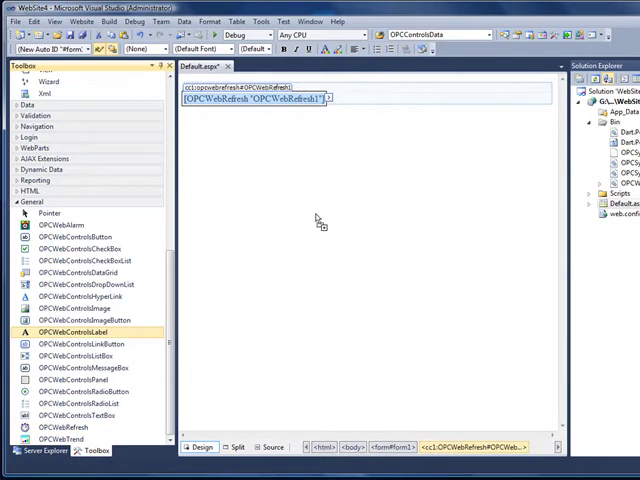
Step: Show OPCWebControlsLabel1's properties and browse for its TextOPCSystems_Tag
{"action": "right_click", "coordinate": [250, 110]}
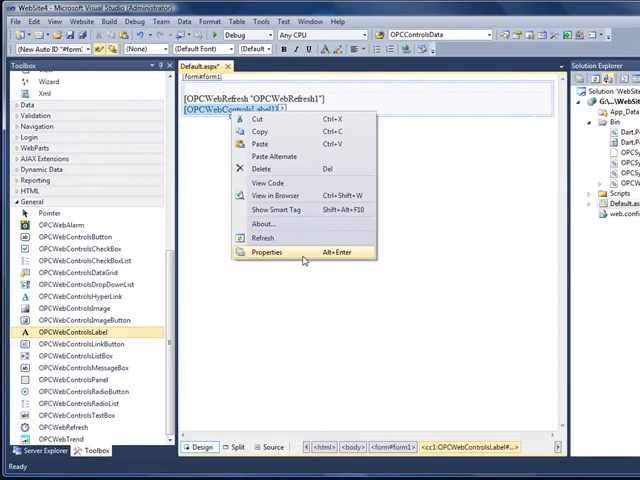
{"action": "left_click", "coordinate": [264, 252]}
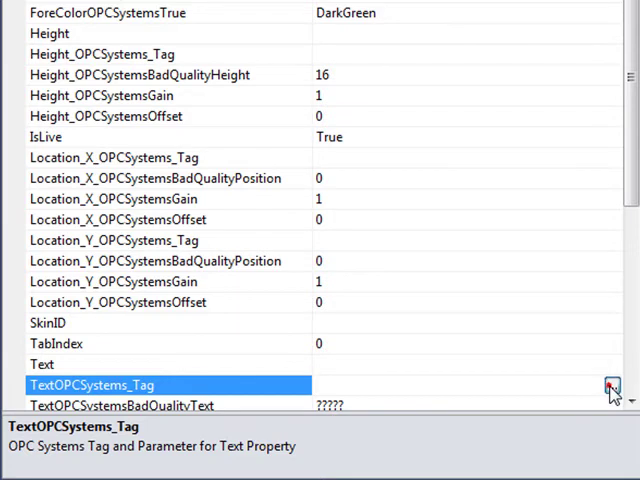
{"action": "left_click", "coordinate": [612, 384]}
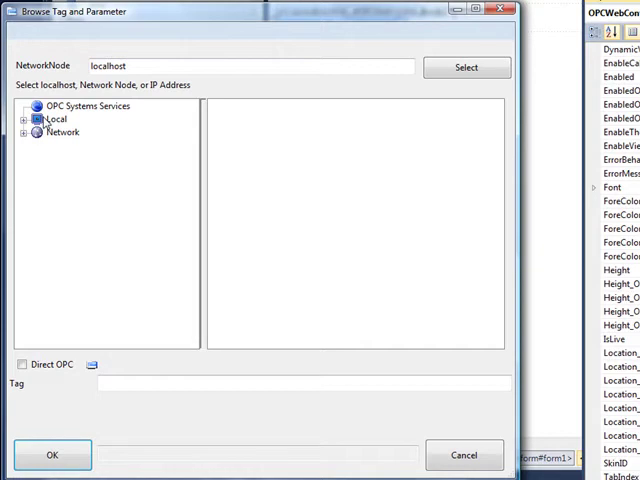
Step: Bind the label text to the local server's Ramp tag Value parameter
{"action": "left_click", "coordinate": [56, 120]}
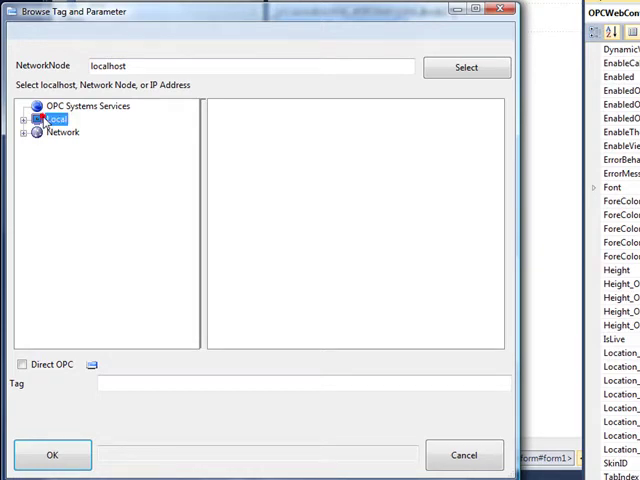
{"action": "left_click", "coordinate": [22, 118]}
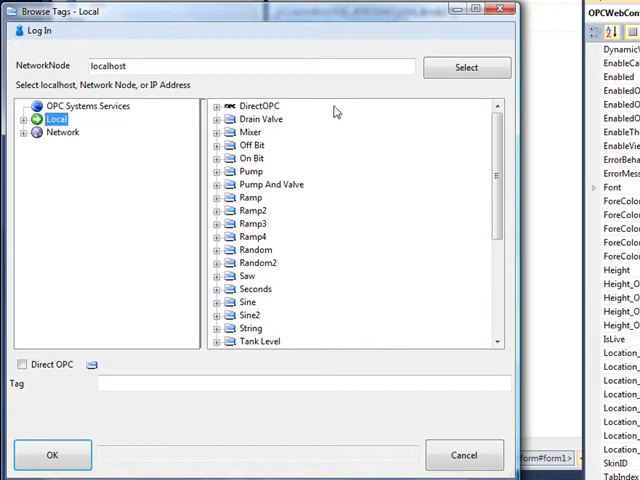
{"action": "left_click", "coordinate": [216, 196]}
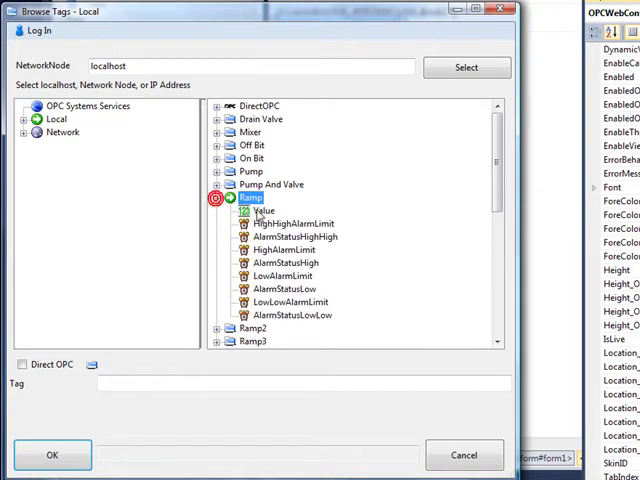
{"action": "left_click", "coordinate": [264, 212]}
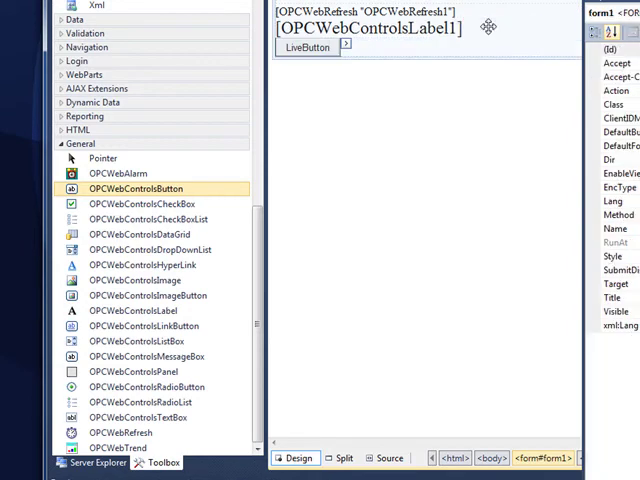
Step: Enlarge the LiveButton to roughly 309 by 148 pixels using its corner handle
{"action": "left_click", "coordinate": [308, 48]}
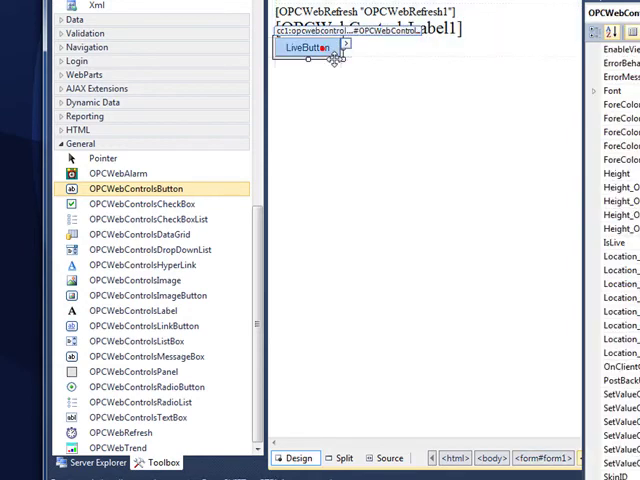
{"action": "left_click_drag", "start_coordinate": [336, 62], "coordinate": [504, 150]}
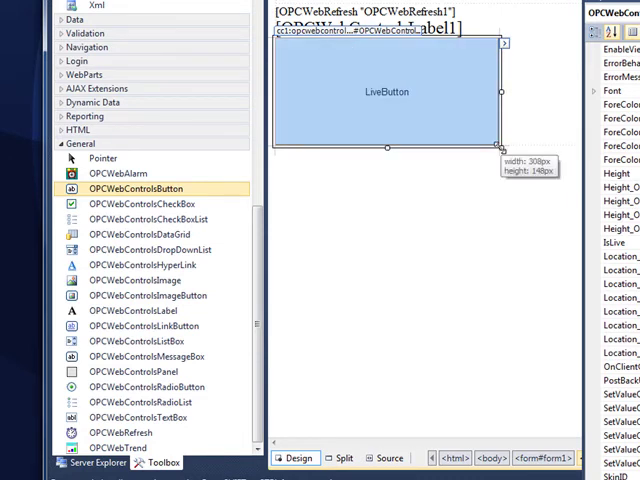
{"action": "mouse_move", "coordinate": [460, 110]}
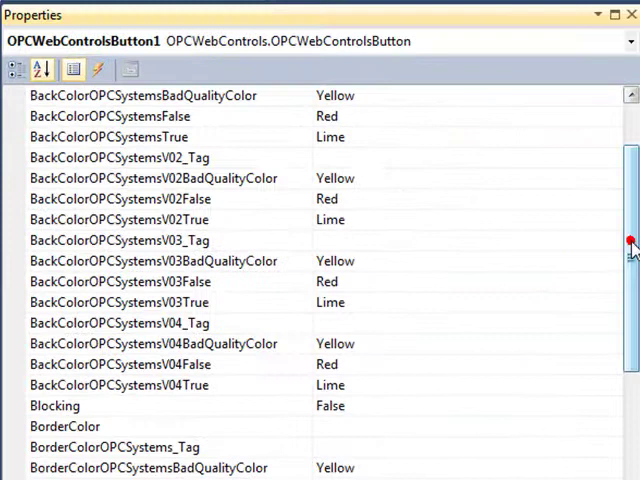
Step: Bind the LiveButton's set-value and text tags to Pump.Value with pump status Boolean texts
{"action": "scroll", "scroll_direction": "up", "scroll_amount": 3}
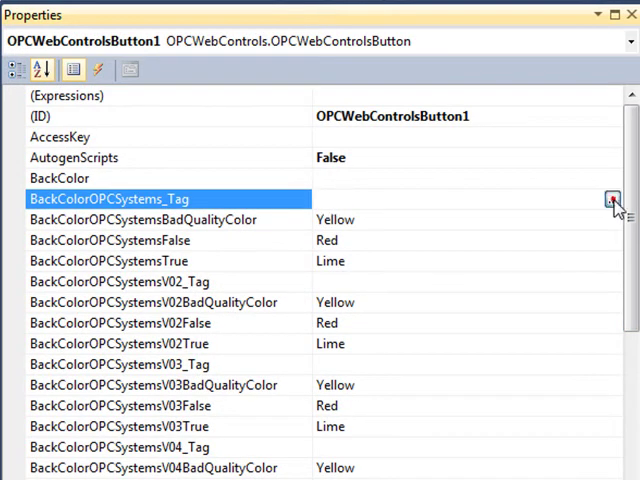
{"action": "scroll", "scroll_direction": "down", "scroll_amount": 3}
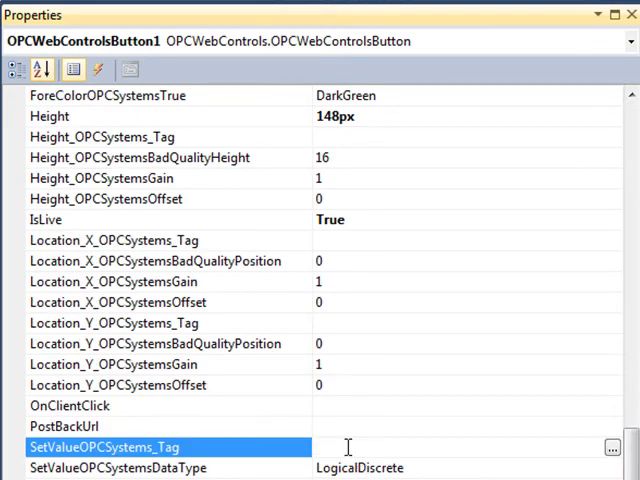
{"action": "type", "text": "Pump.Value"}
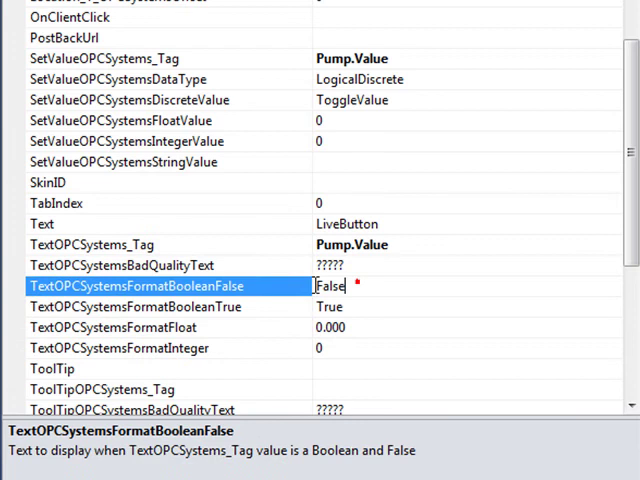
{"action": "type", "text": "Pump"}
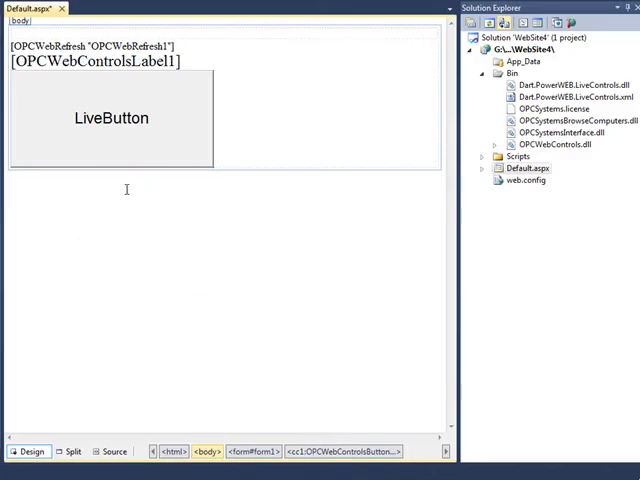
Step: Launch Default.aspx with View in Browser, saving the unsaved changes
{"action": "right_click", "coordinate": [128, 188]}
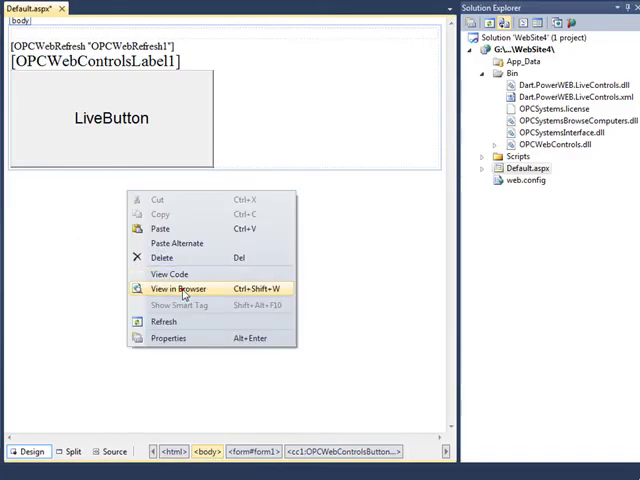
{"action": "left_click", "coordinate": [176, 288]}
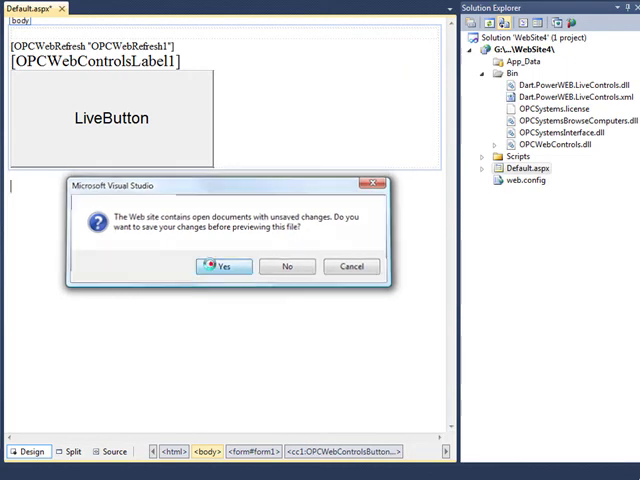
{"action": "left_click", "coordinate": [222, 266]}
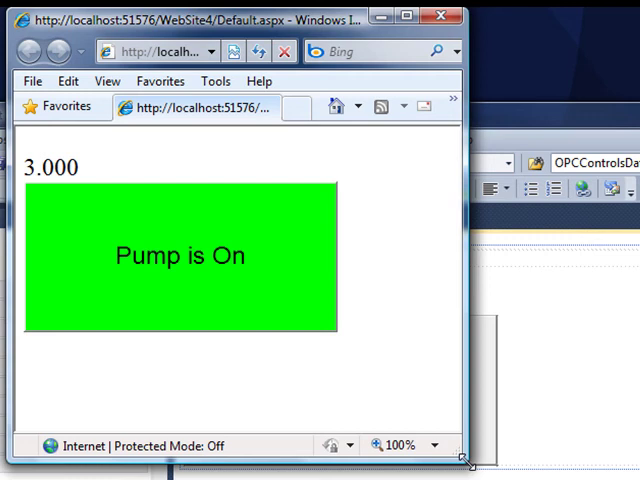
{"action": "mouse_move", "coordinate": [364, 316]}
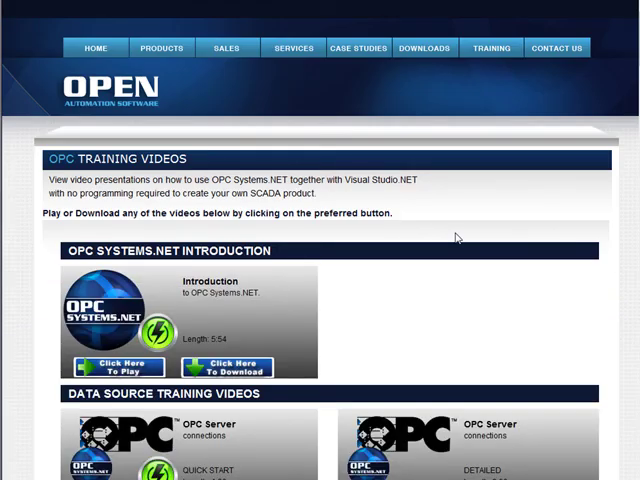
Step: Show the Open Automation Software Contact Us page from the top navigation
{"action": "left_click", "coordinate": [556, 48]}
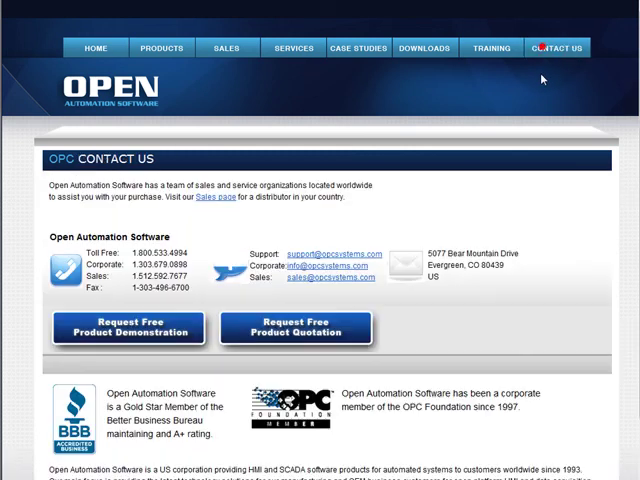